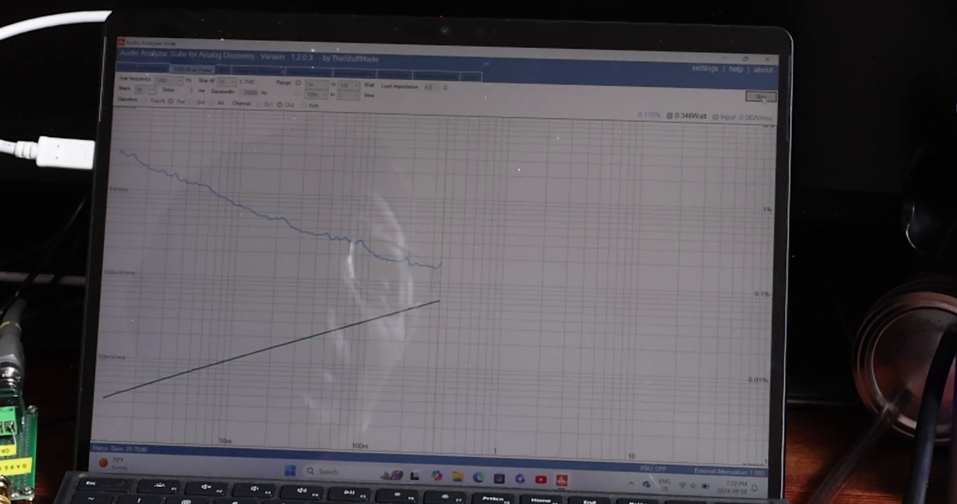
Stop the THD-vs-power sweep as distortion begins climbing around 0.5 W into 4 Ω
left_click(761, 97)
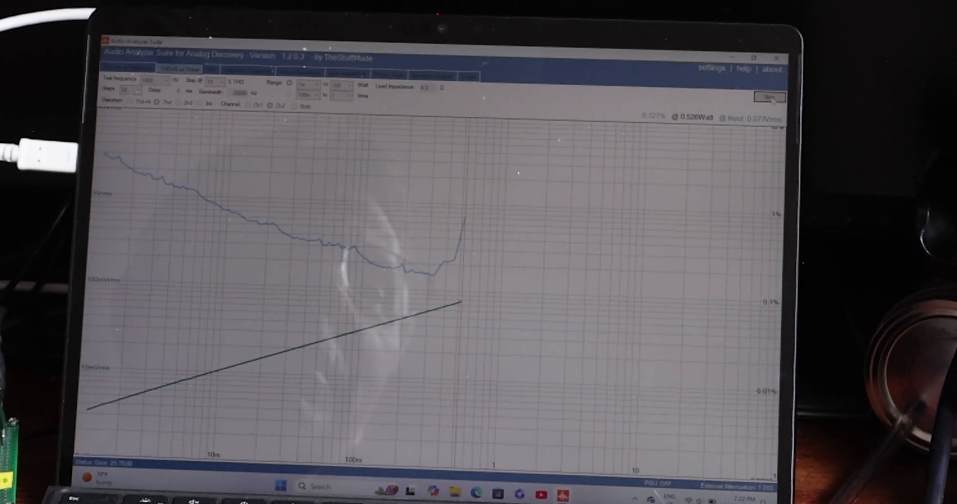
left_click(770, 96)
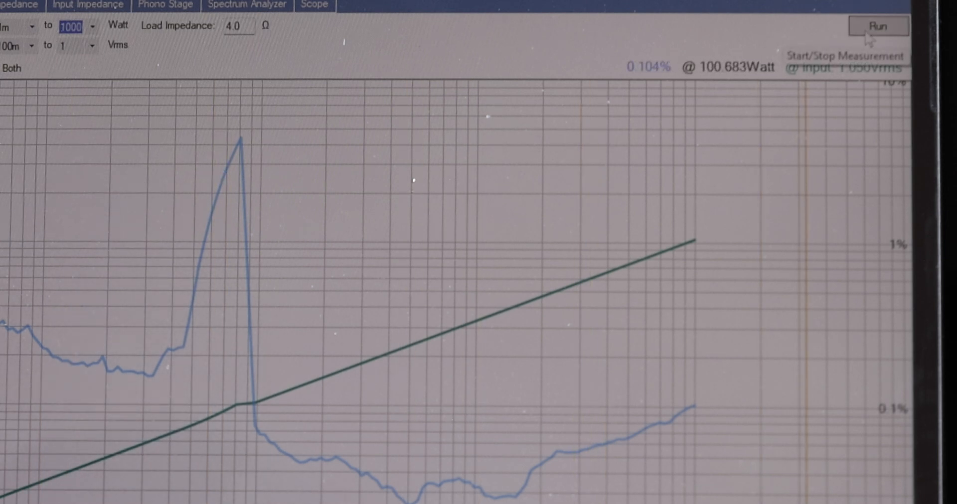
Run the sweep past 100 W and stop it when THD surges above 10% near 140 W
left_click(877, 26)
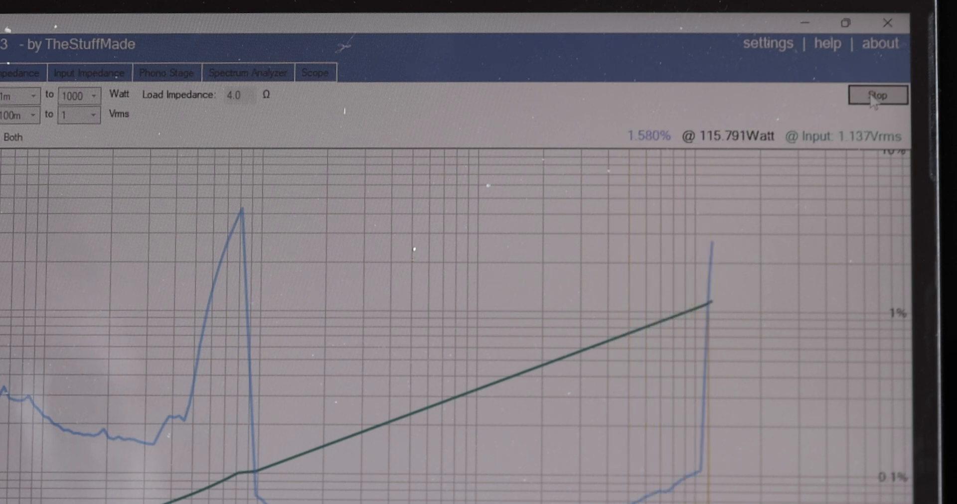
left_click(877, 96)
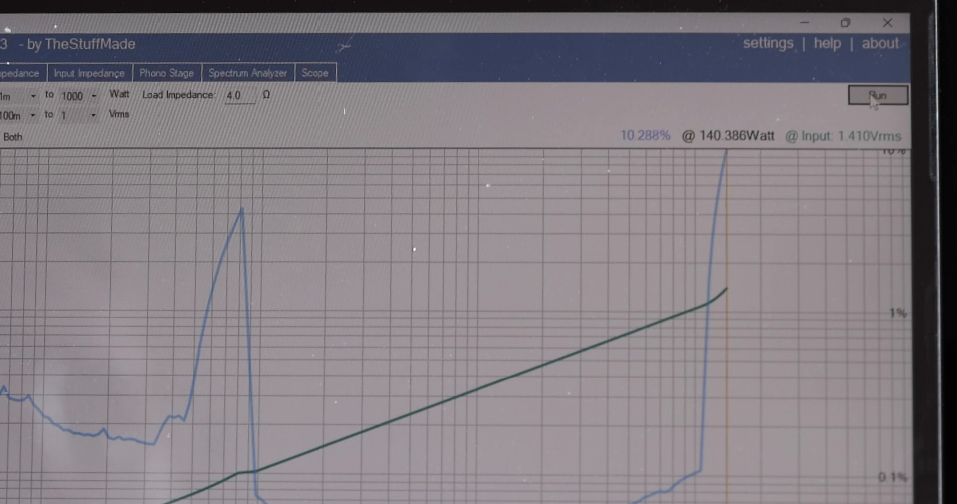